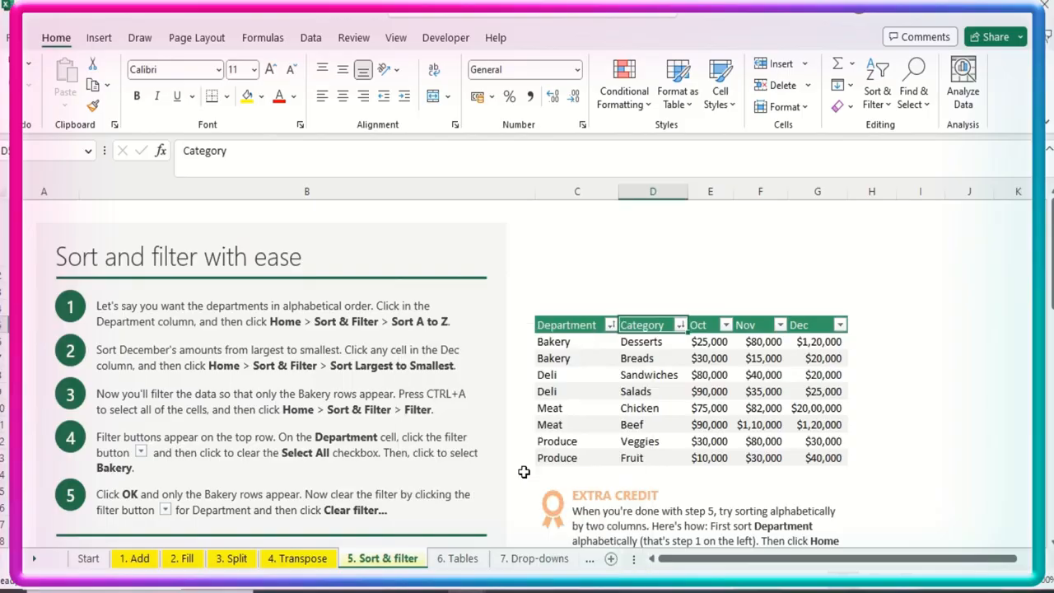
scroll(down, 3)
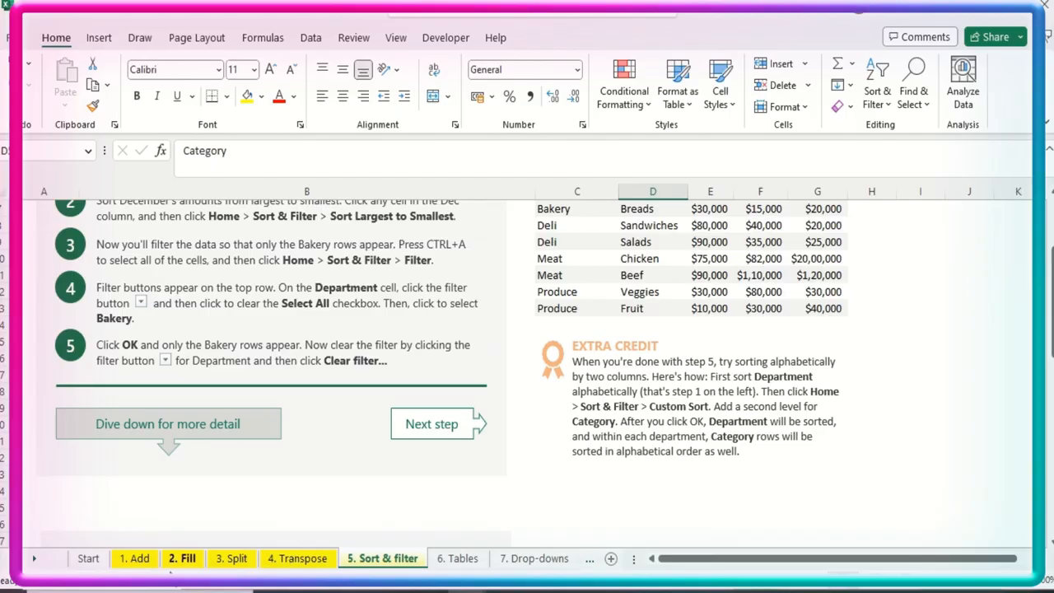